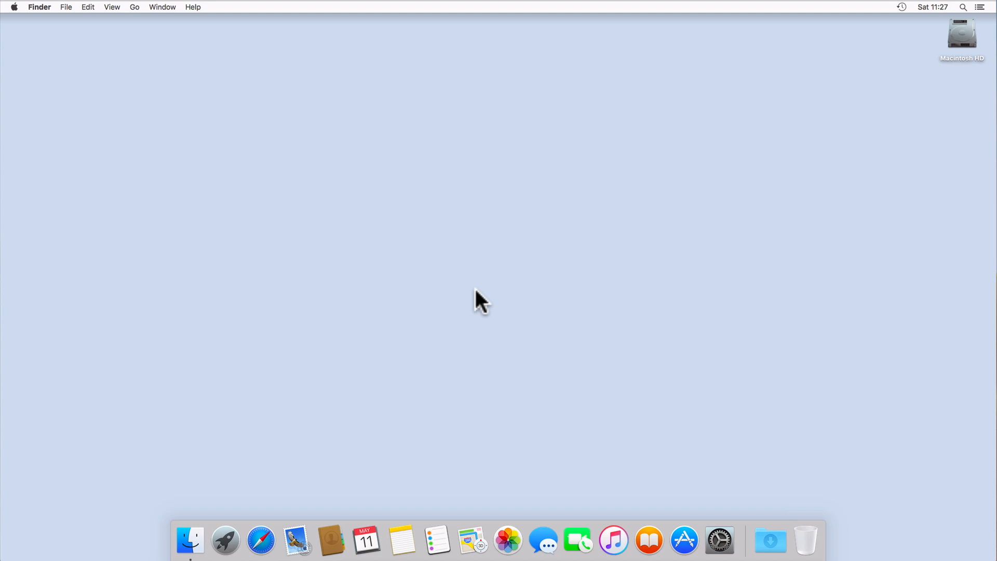
mouse_move(469, 301)
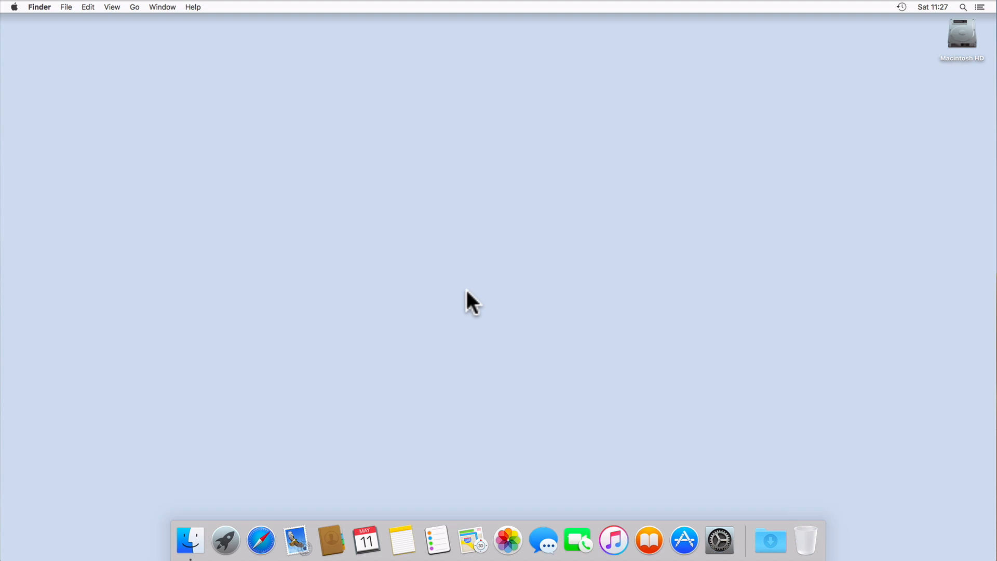
- Open Finder and go to DS413 > video > TV Shows > Example TV Series
click(190, 540)
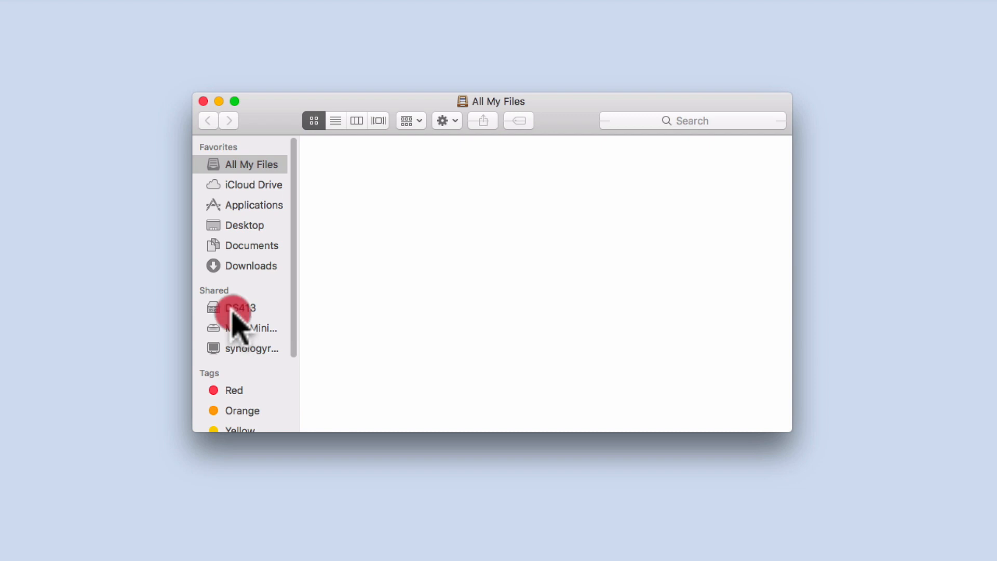
click(240, 307)
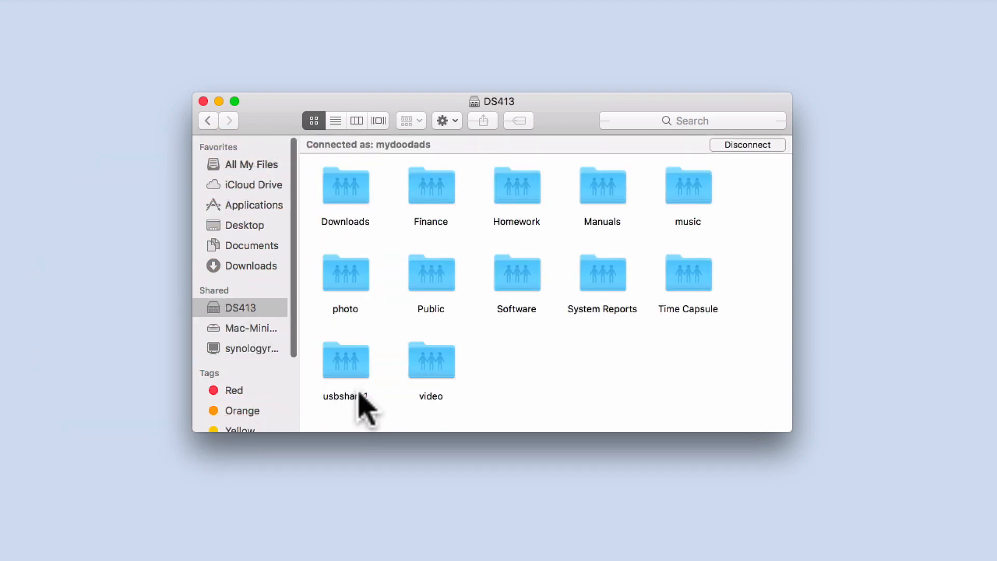
click(431, 361)
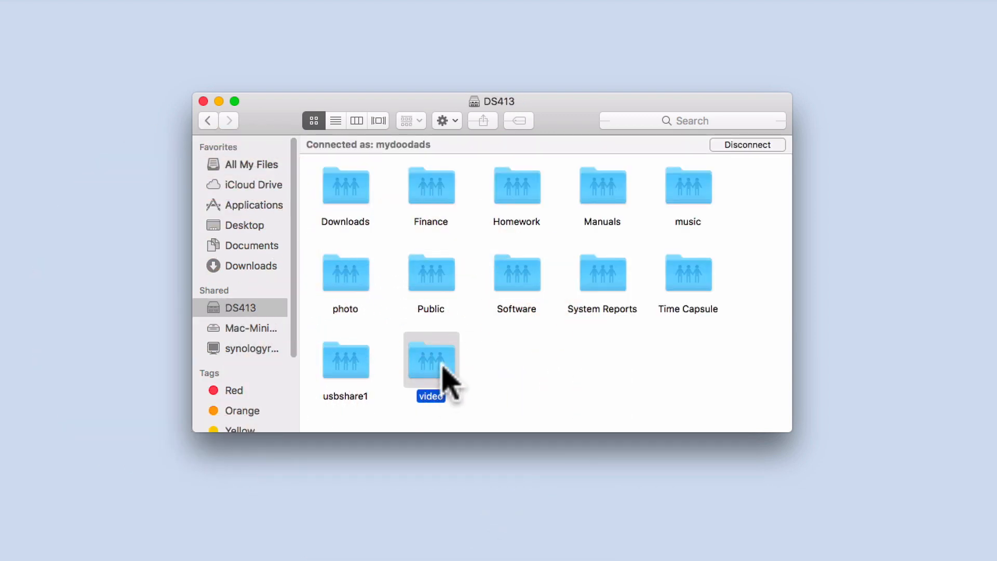
double_click(431, 358)
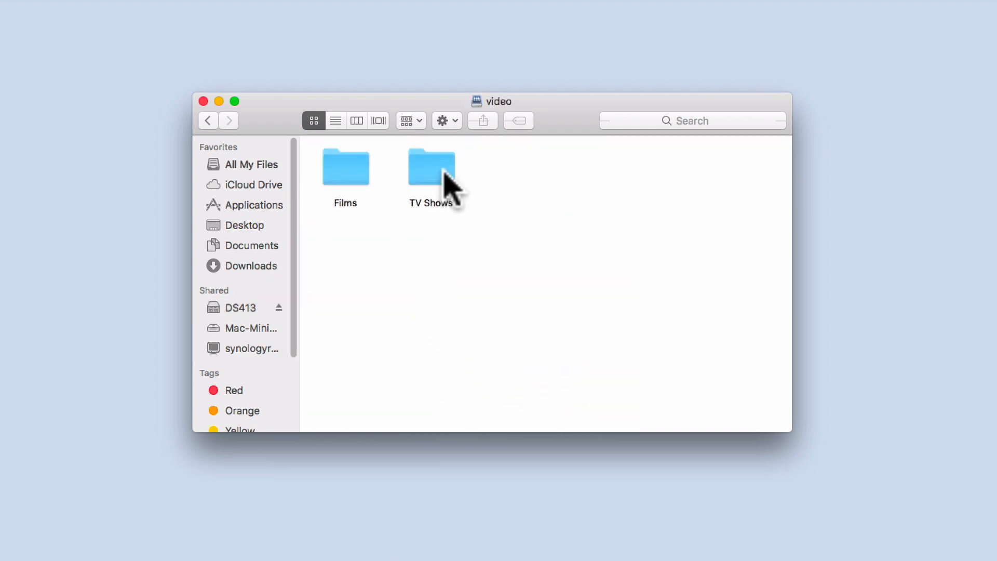
double_click(431, 167)
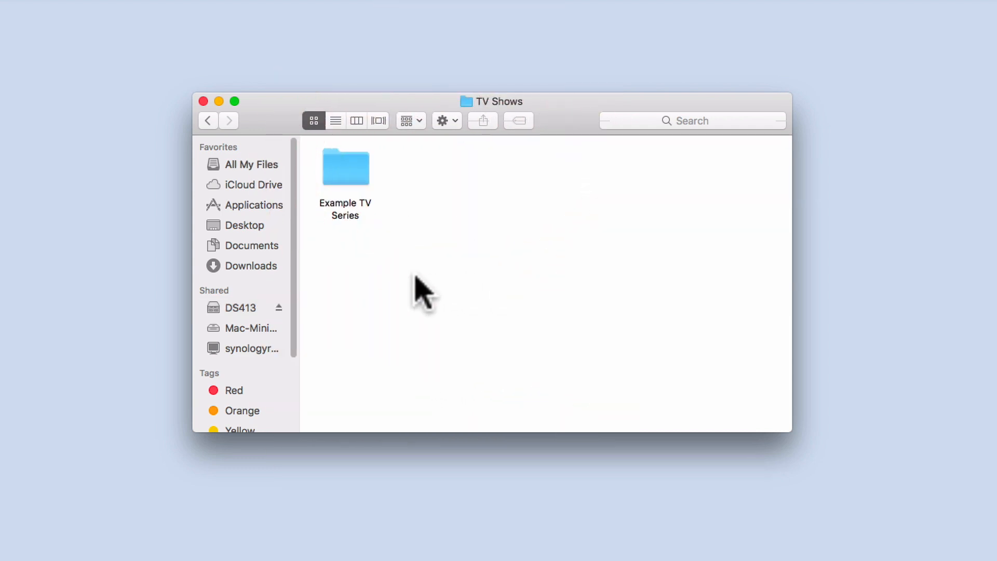
double_click(345, 168)
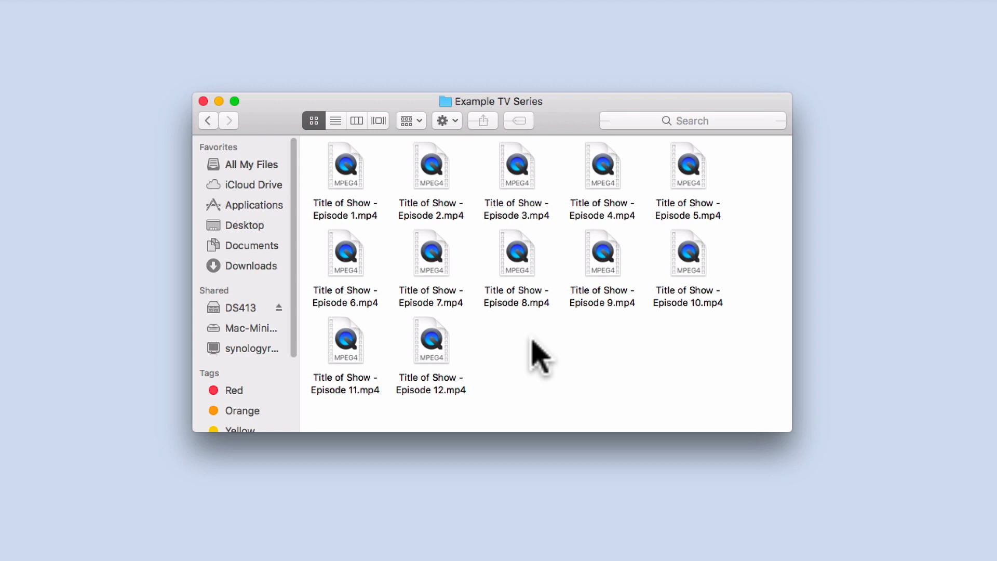
mouse_move(343, 139)
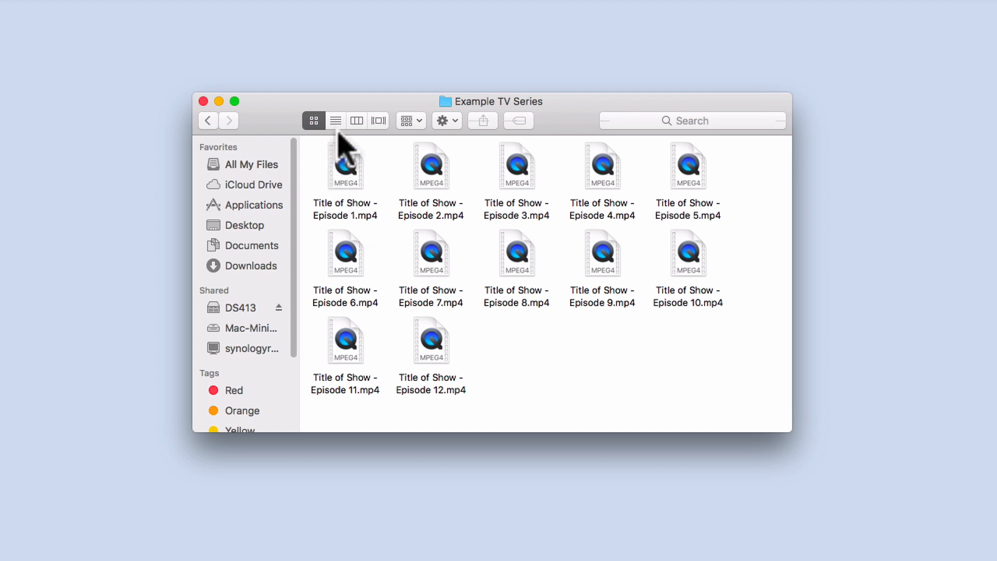
- Switch to list view and copy 'Title of Show - Episode' from Episode 1's name
click(336, 120)
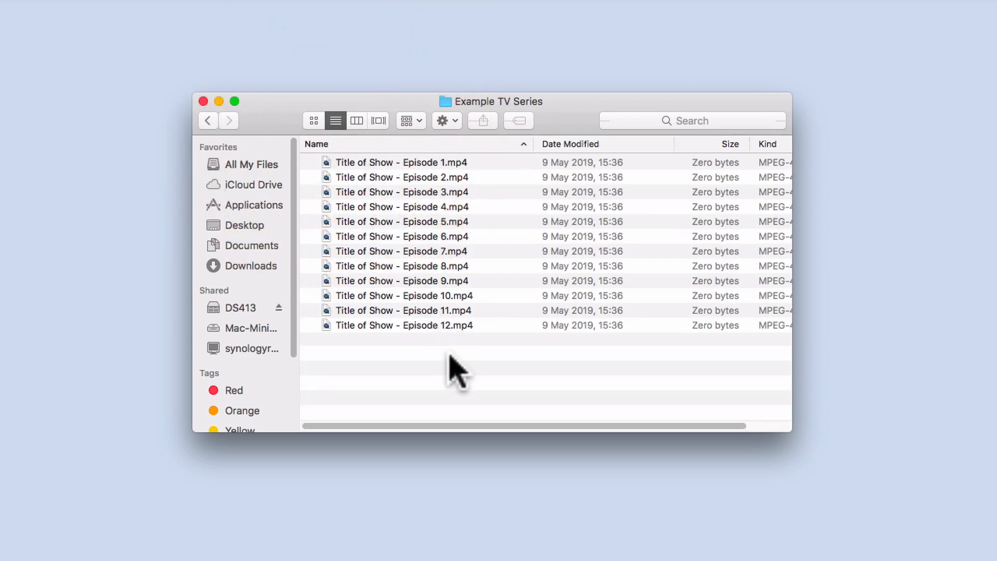
mouse_move(414, 178)
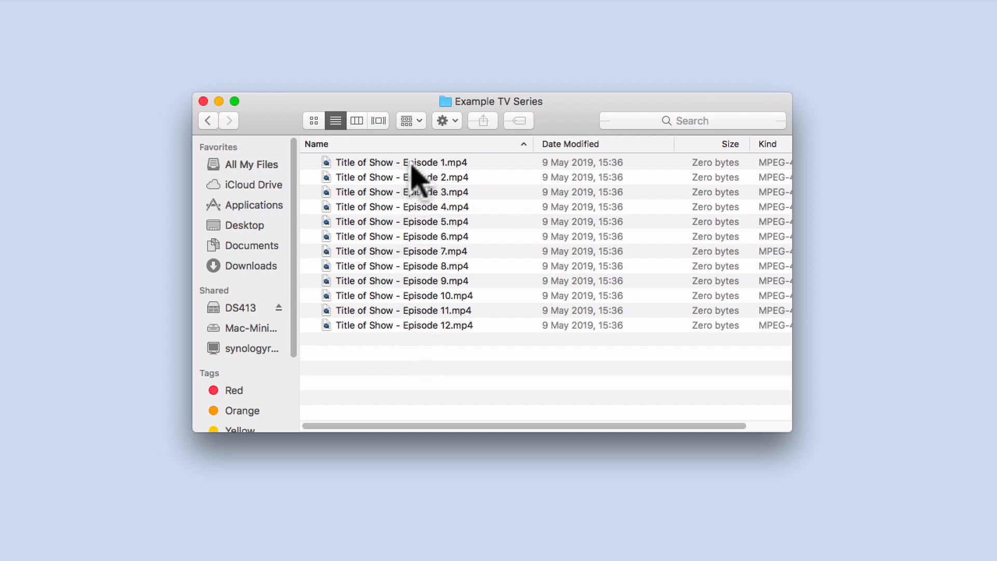
click(400, 162)
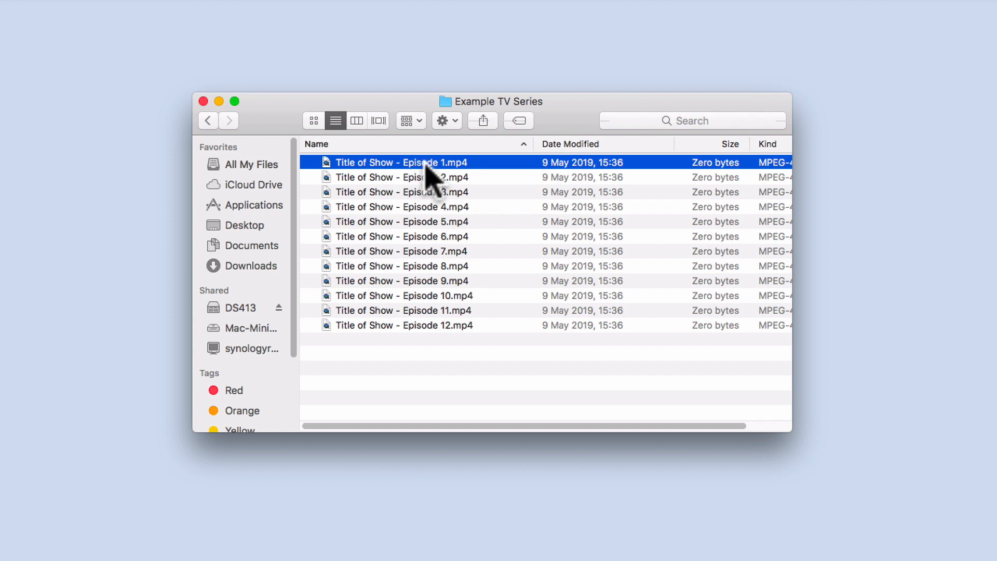
click(401, 162)
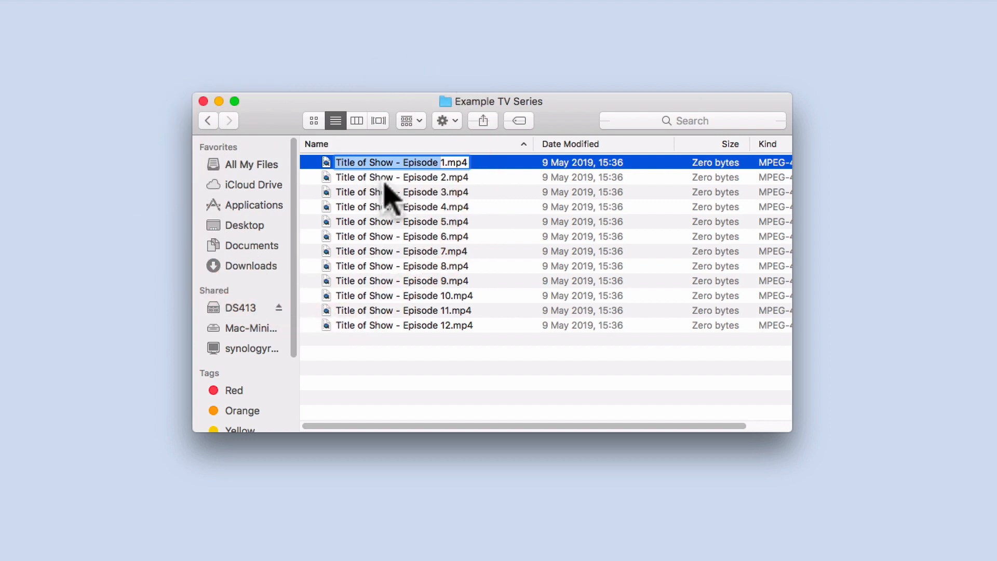
right_click(401, 162)
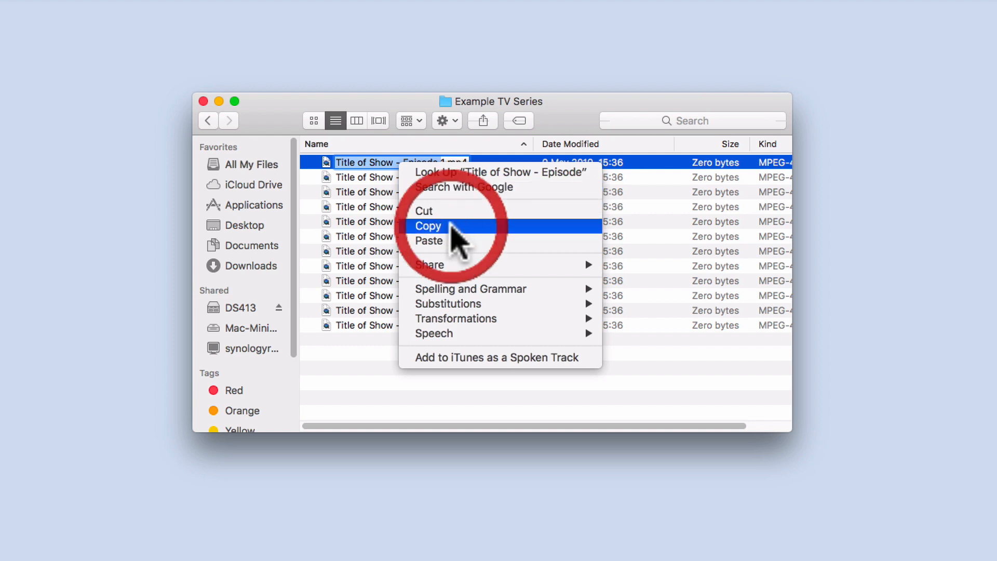
click(428, 226)
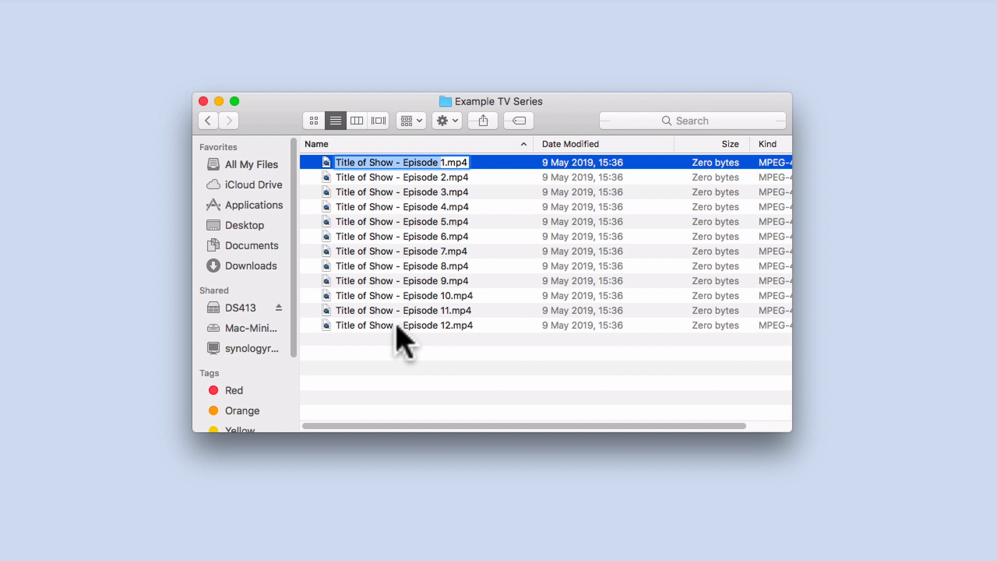
- Select all twelve episode files and choose Rename 12 Items… from the context menu
key(cmd+a)
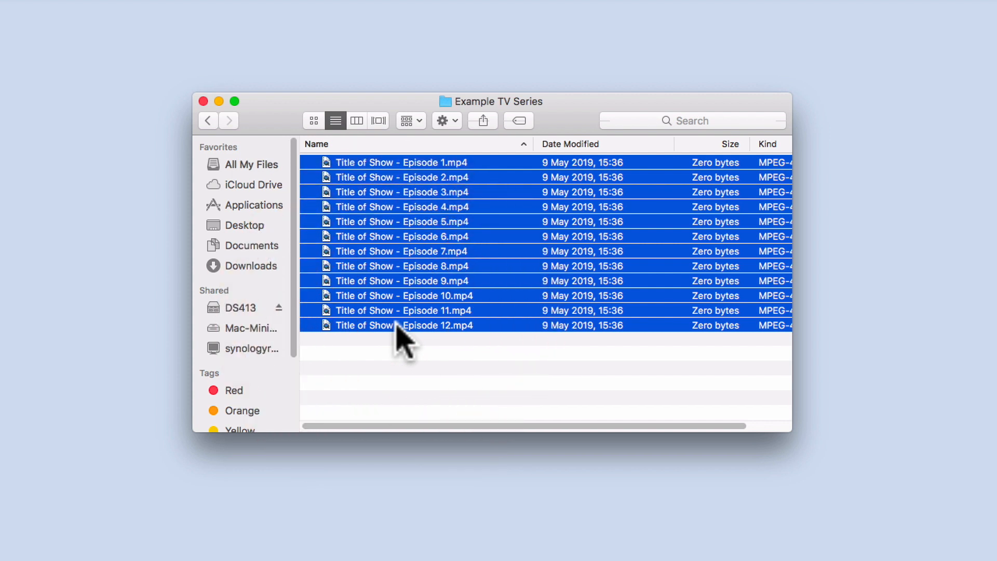
mouse_move(445, 245)
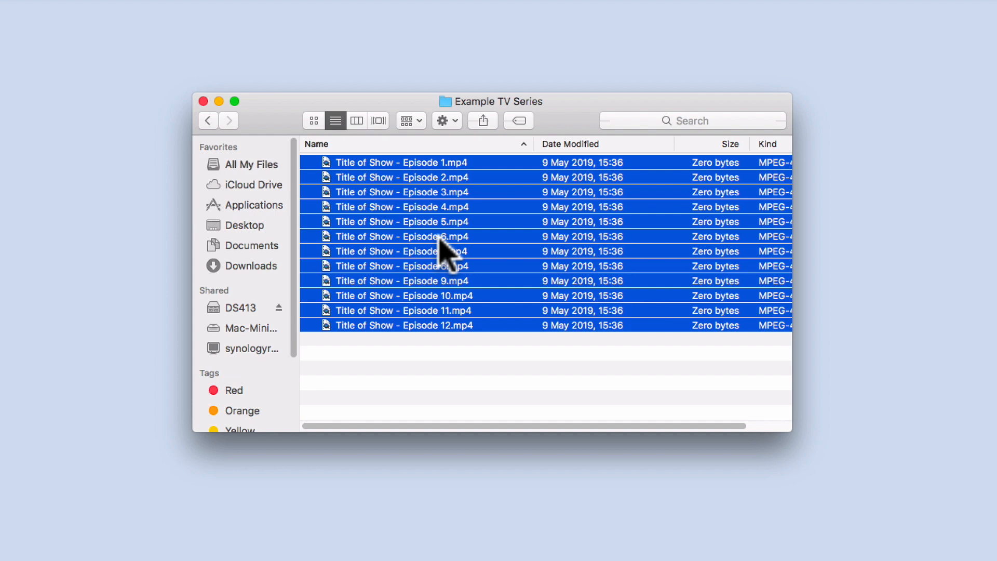
right_click(445, 250)
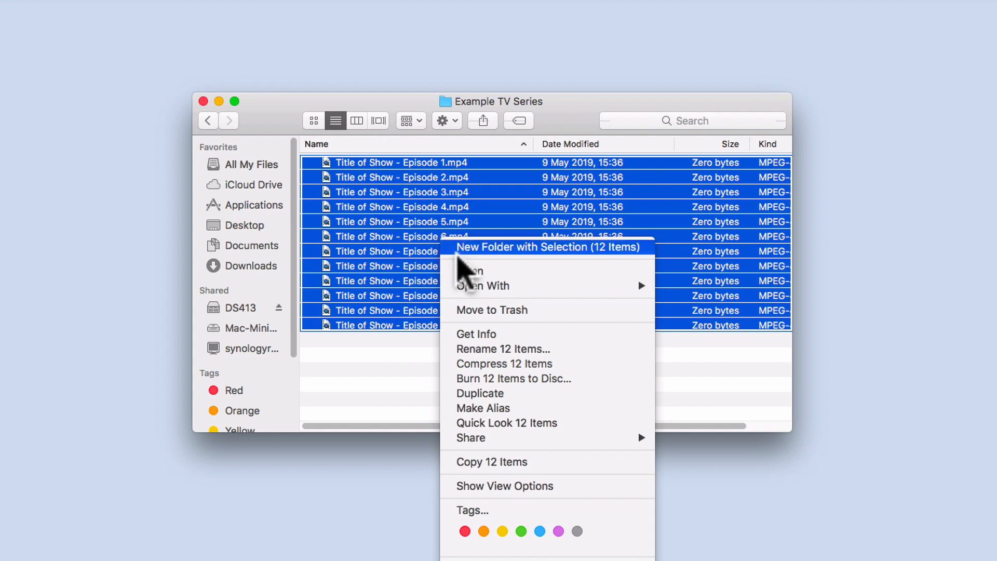
mouse_move(503, 349)
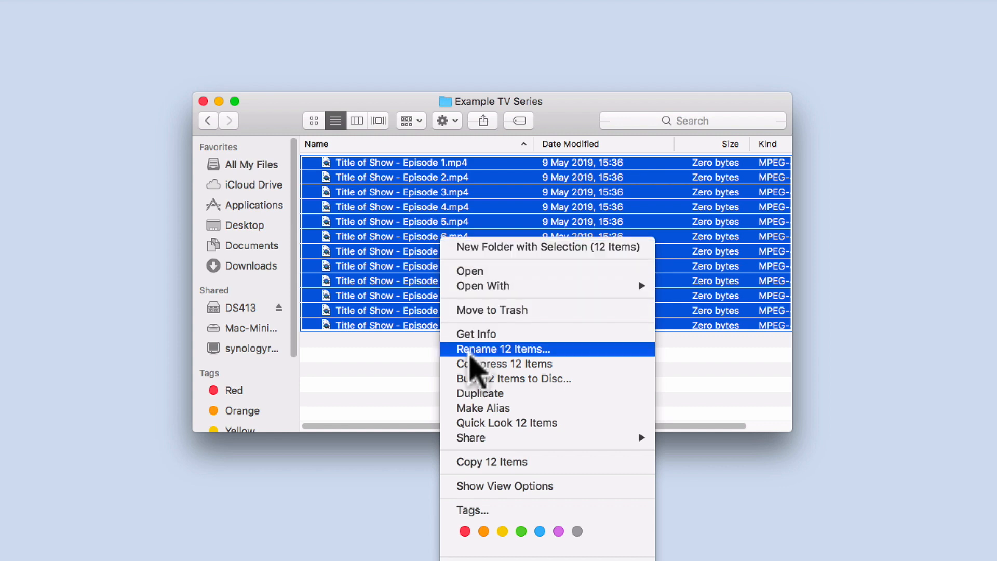
click(502, 349)
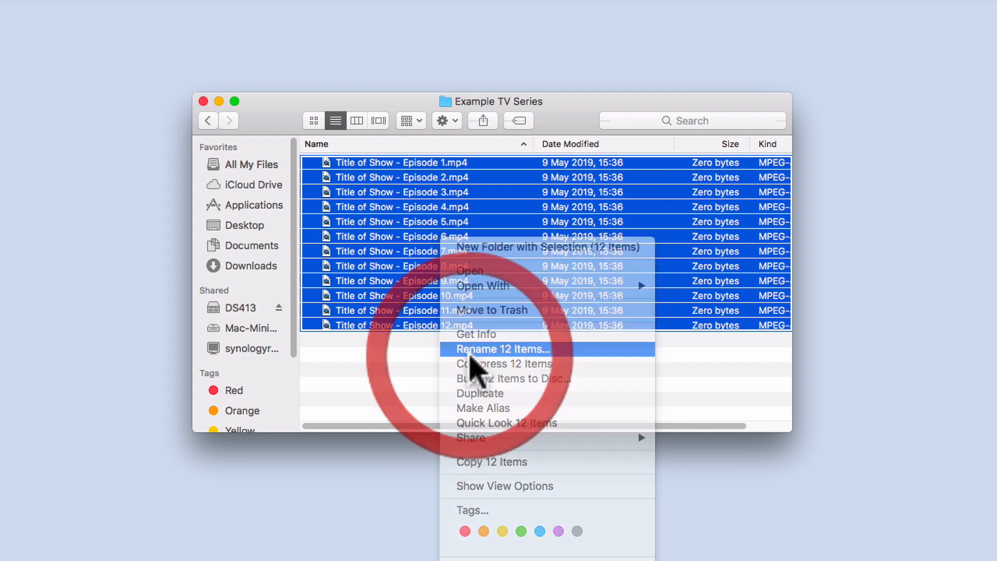
click(502, 348)
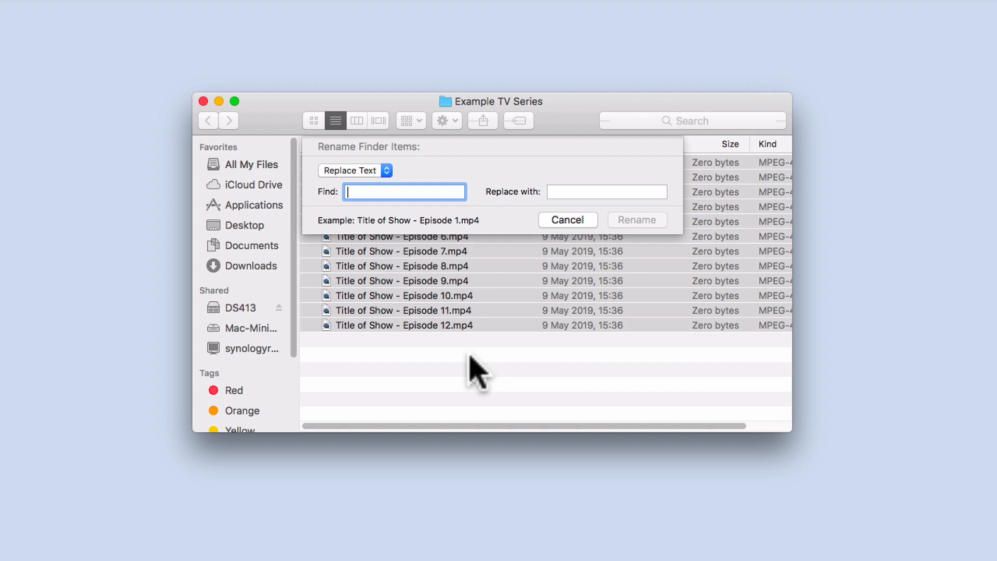
mouse_move(411, 203)
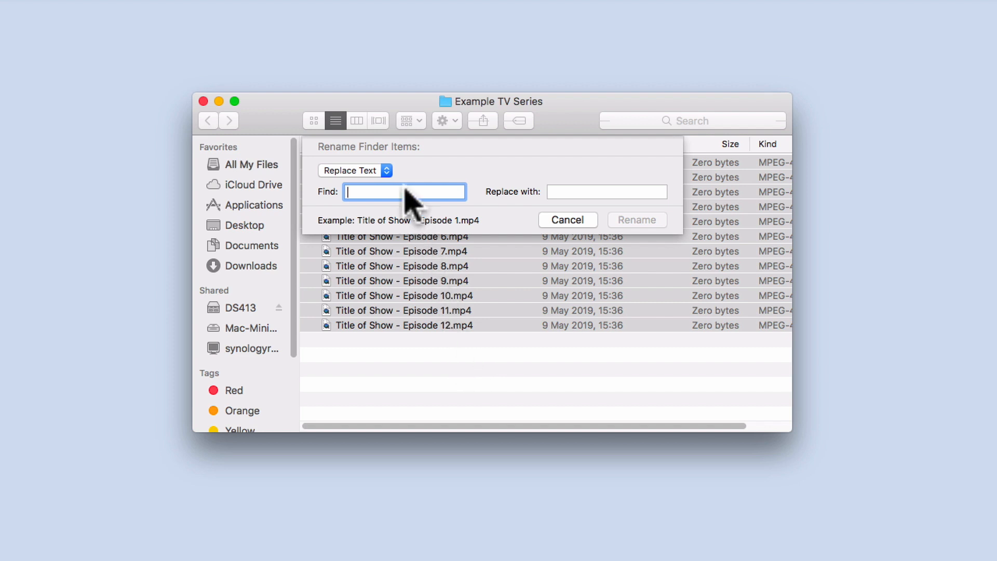
- In Replace Text mode, paste 'Title of Show - Episode' into the Find field
click(355, 170)
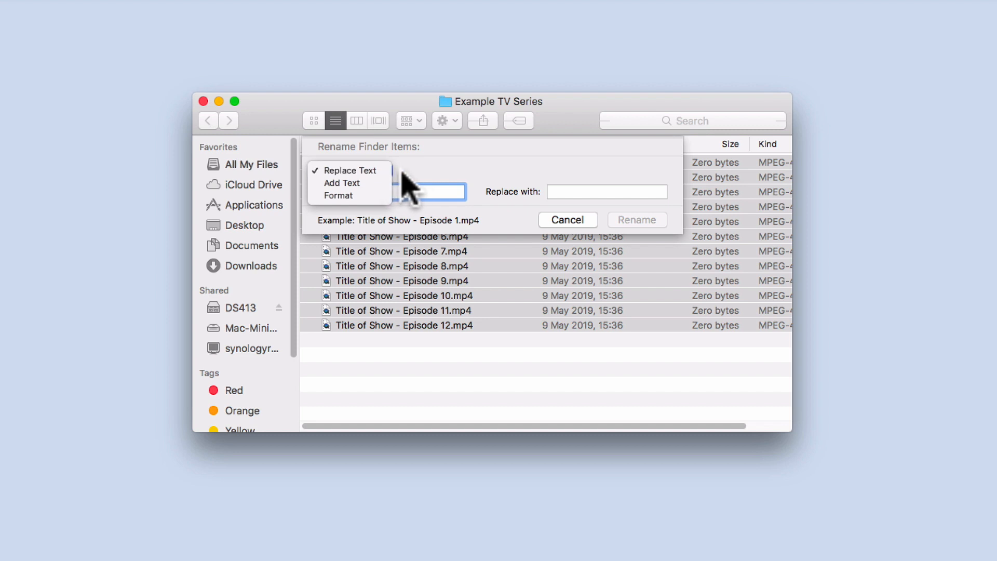
click(348, 170)
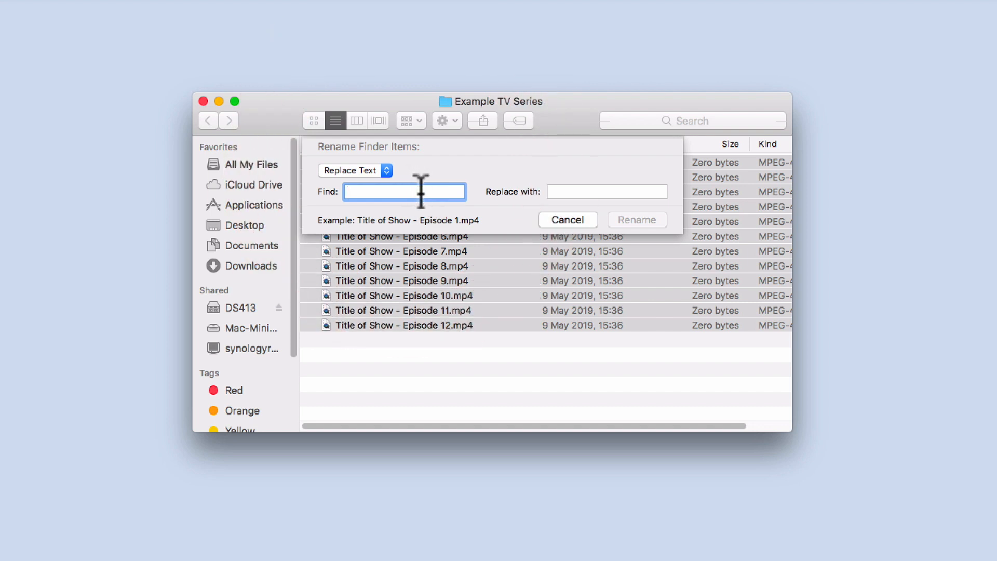
right_click(404, 192)
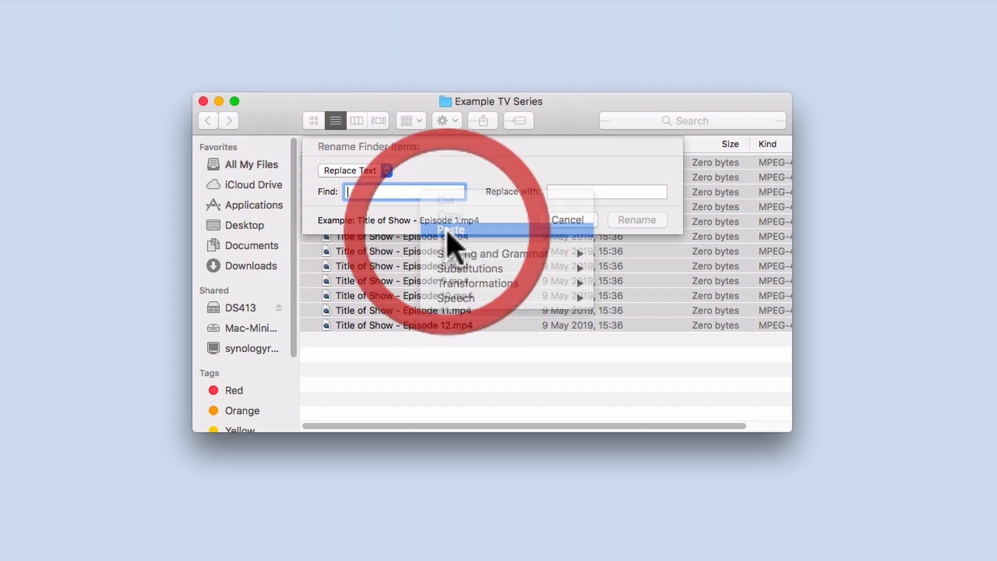
click(450, 229)
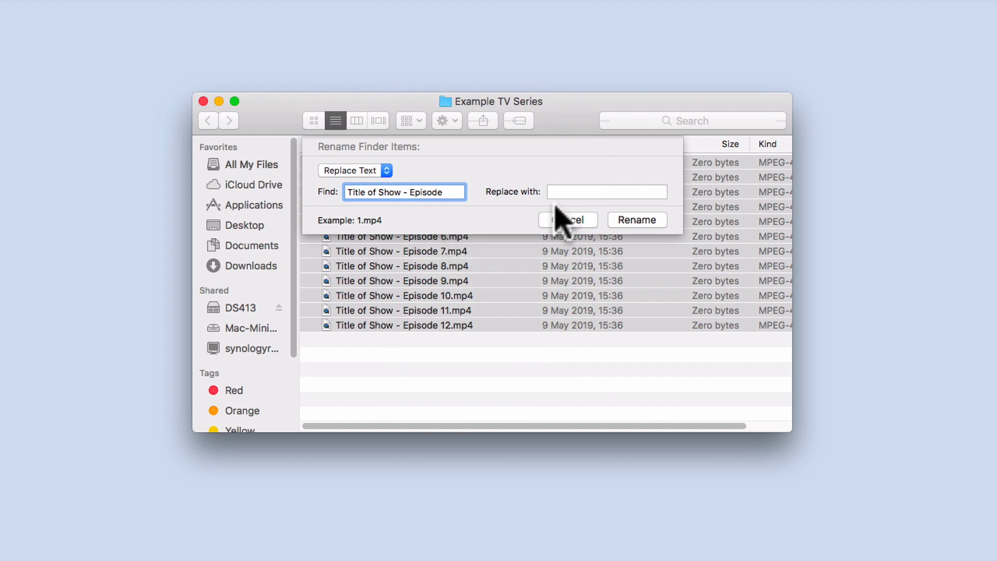
click(605, 191)
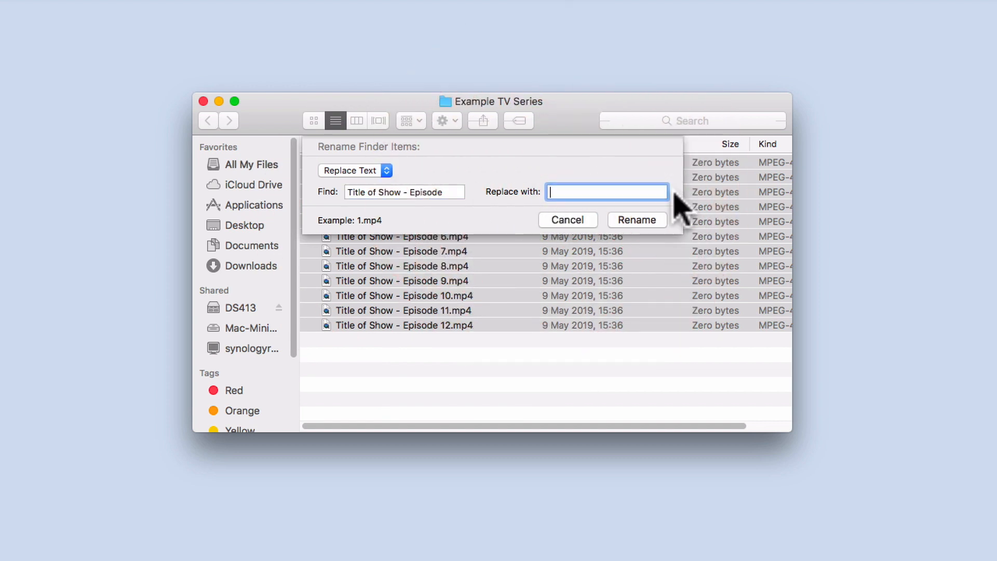
- Enter 'Title of Show (2019).S1.E' as the replacement text and apply the rename
text(T)
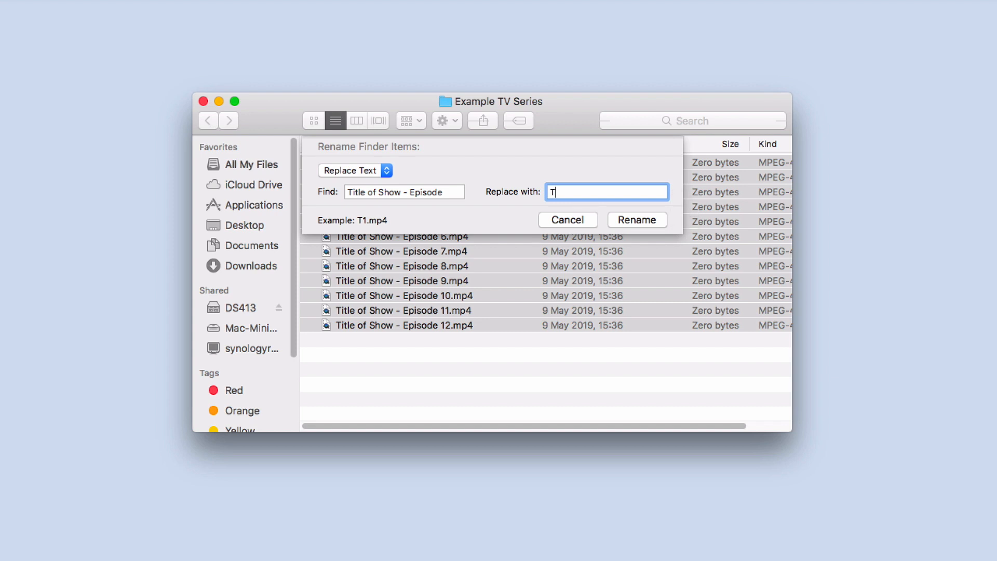
text(itle of Show)
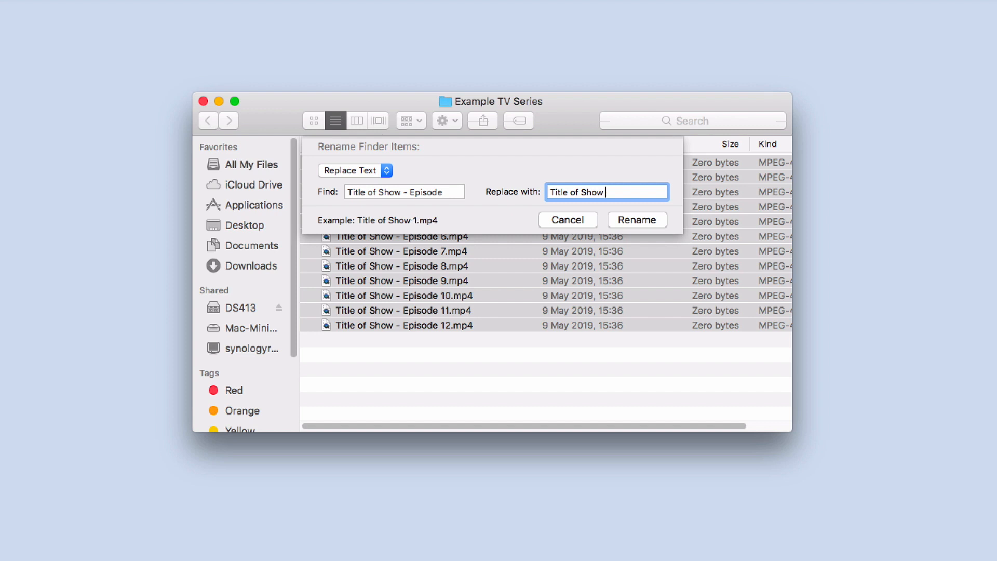
text(()
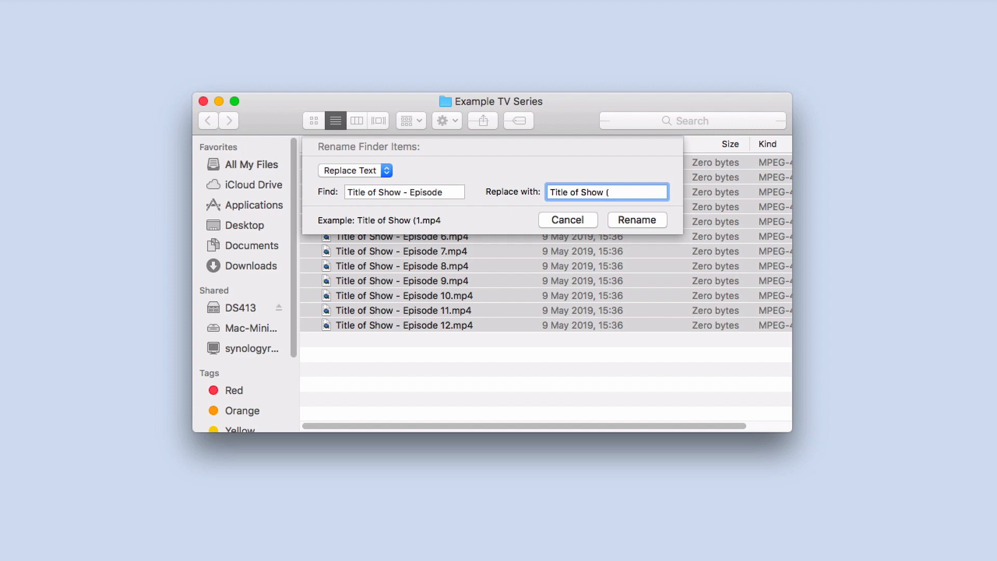
text(20)
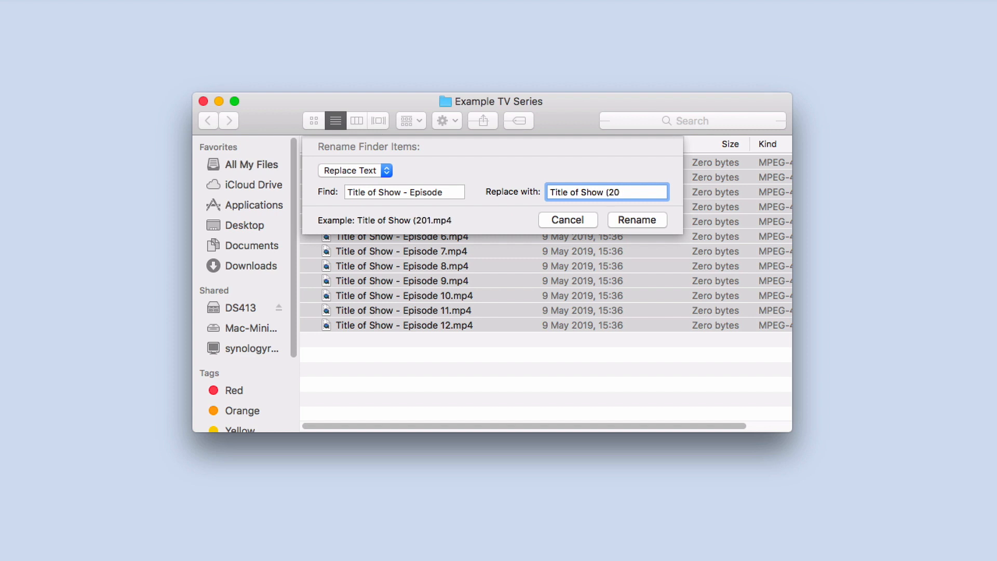
text(19)
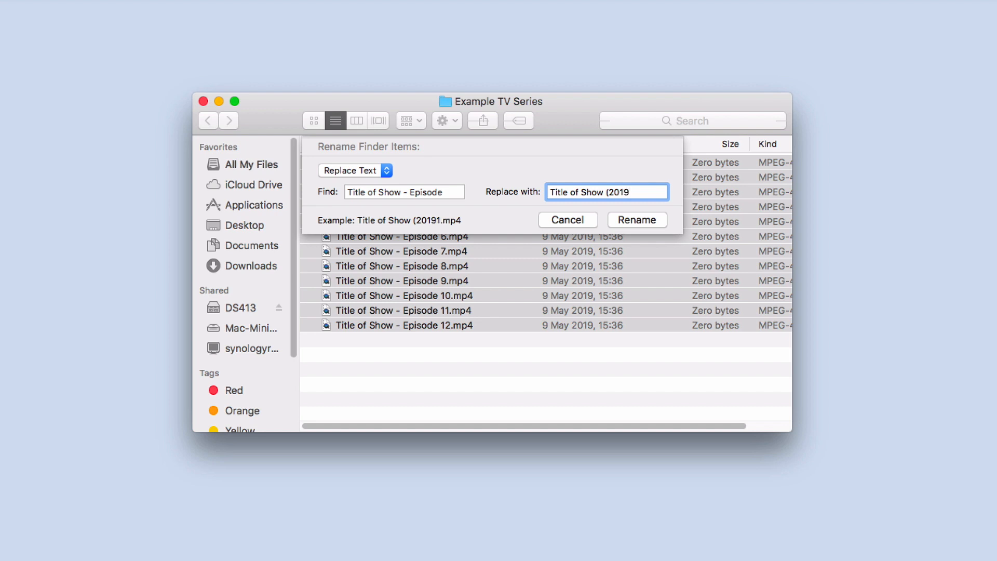
text())
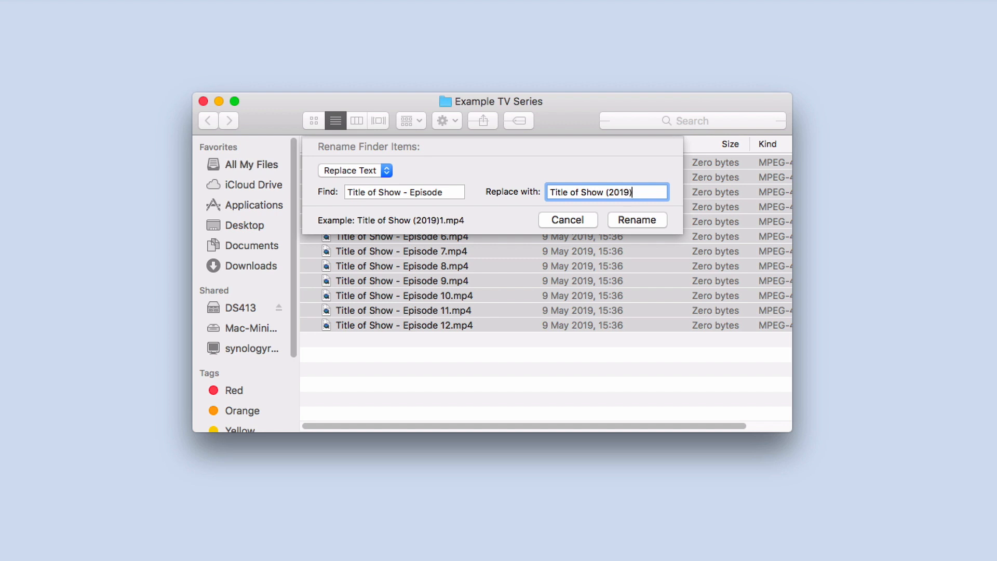
text(.S)
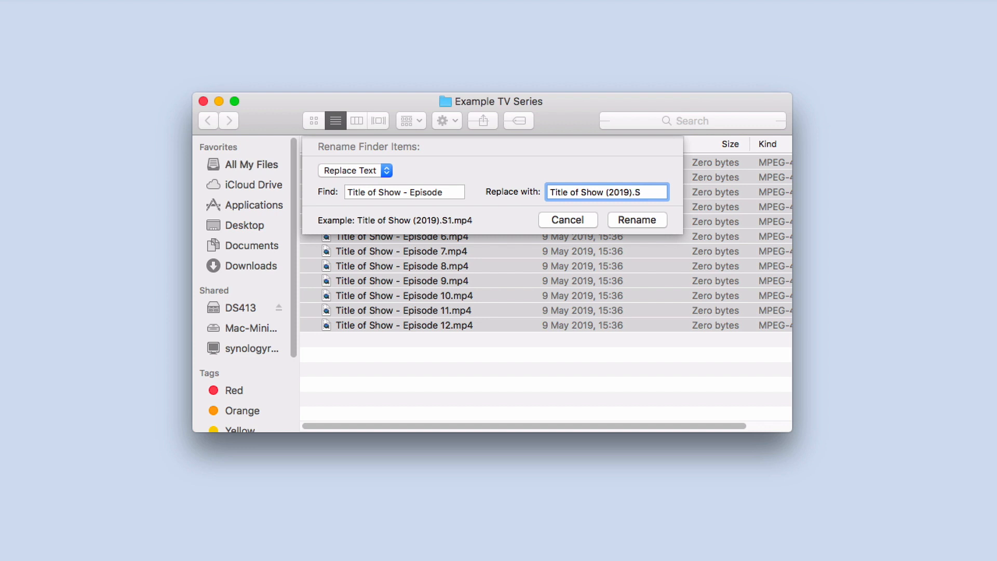
text(.)
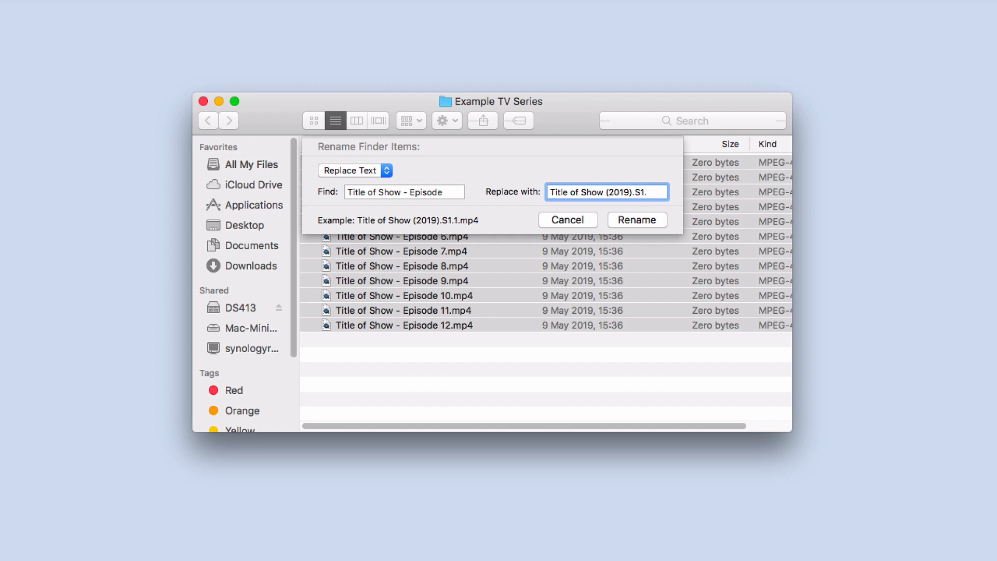
text(E)
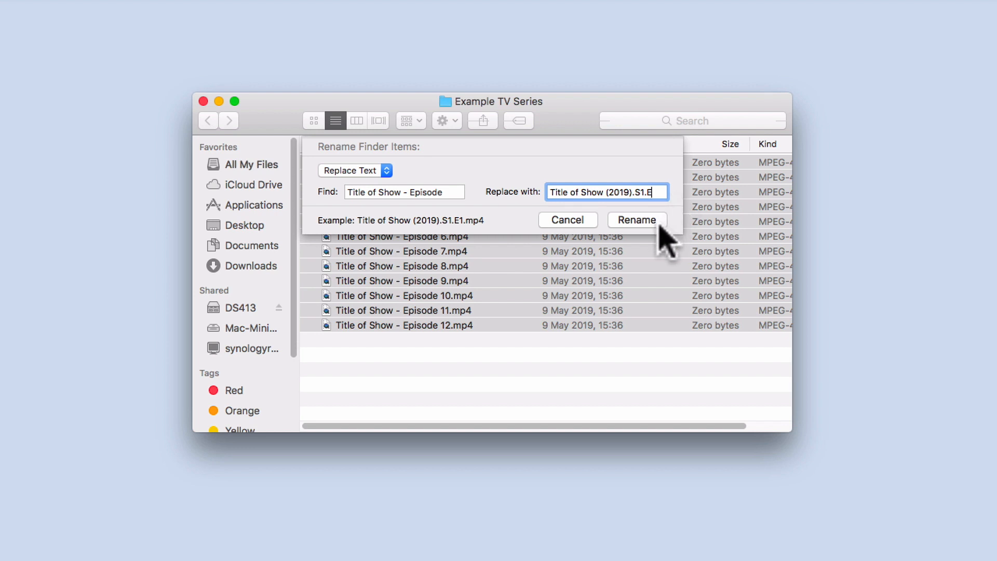
click(637, 219)
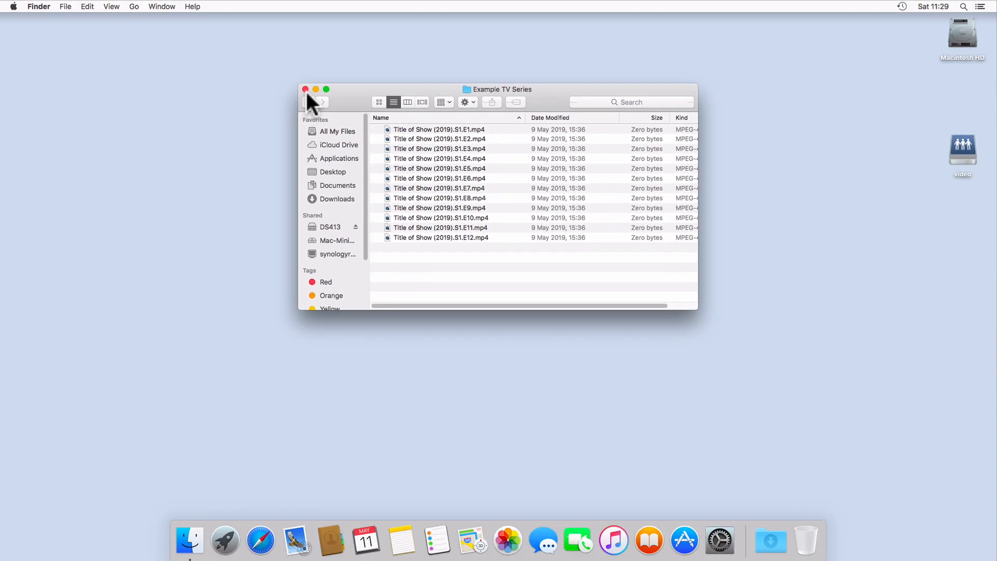
- Close the Example TV Series folder window
click(305, 89)
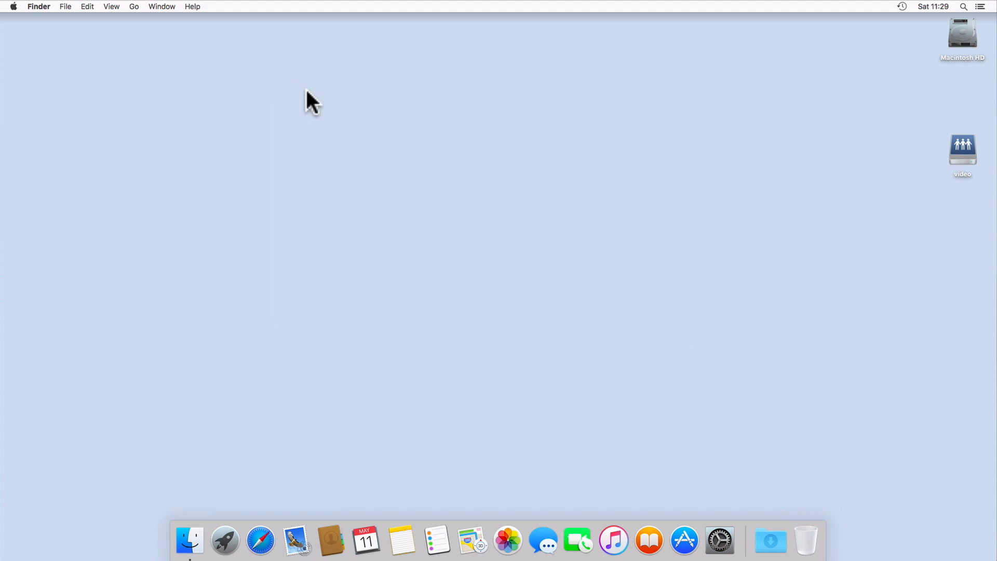